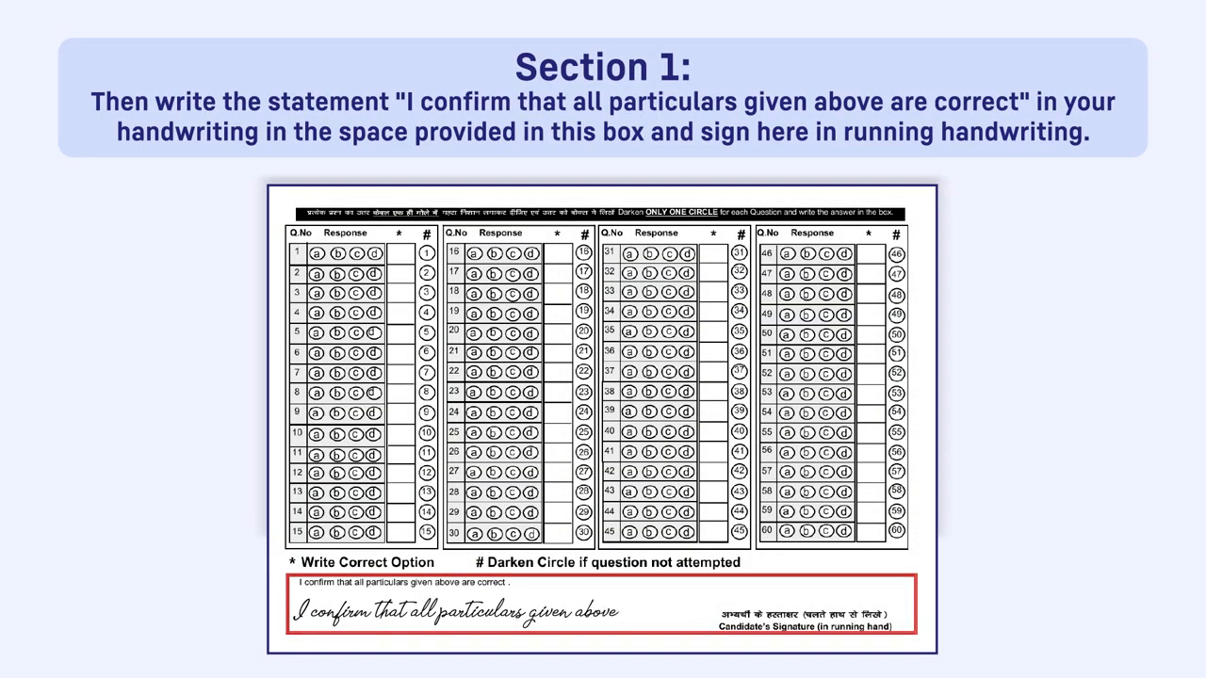
text(are correct)
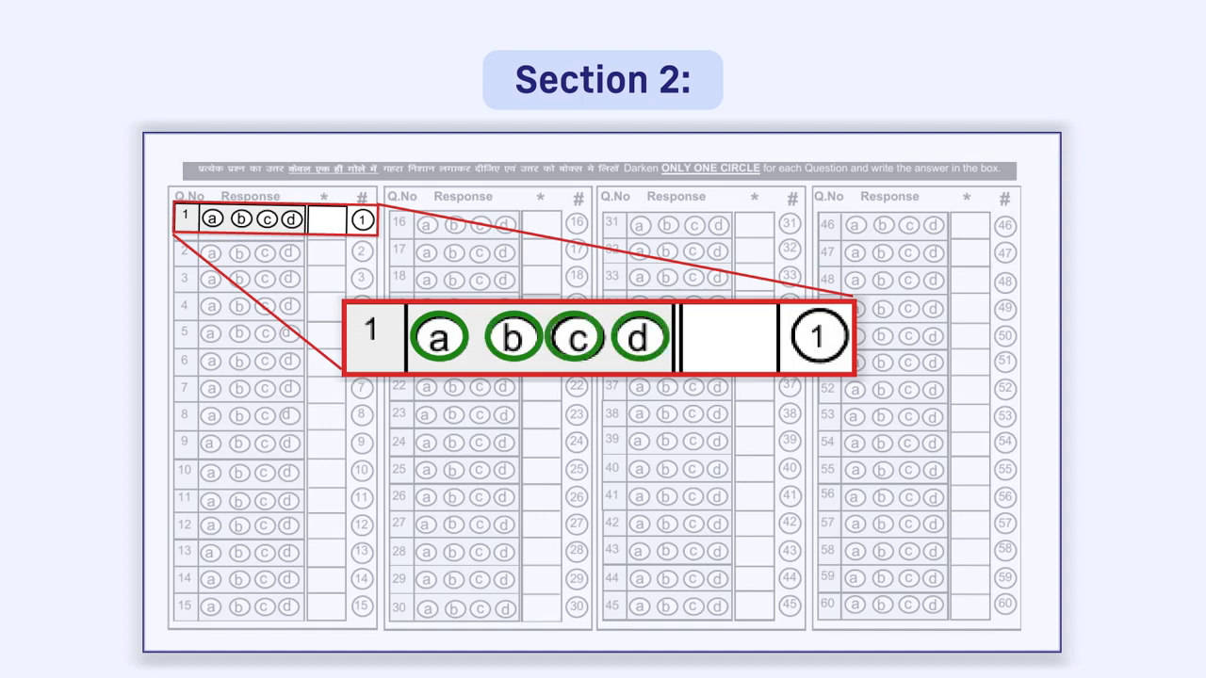
click(576, 338)
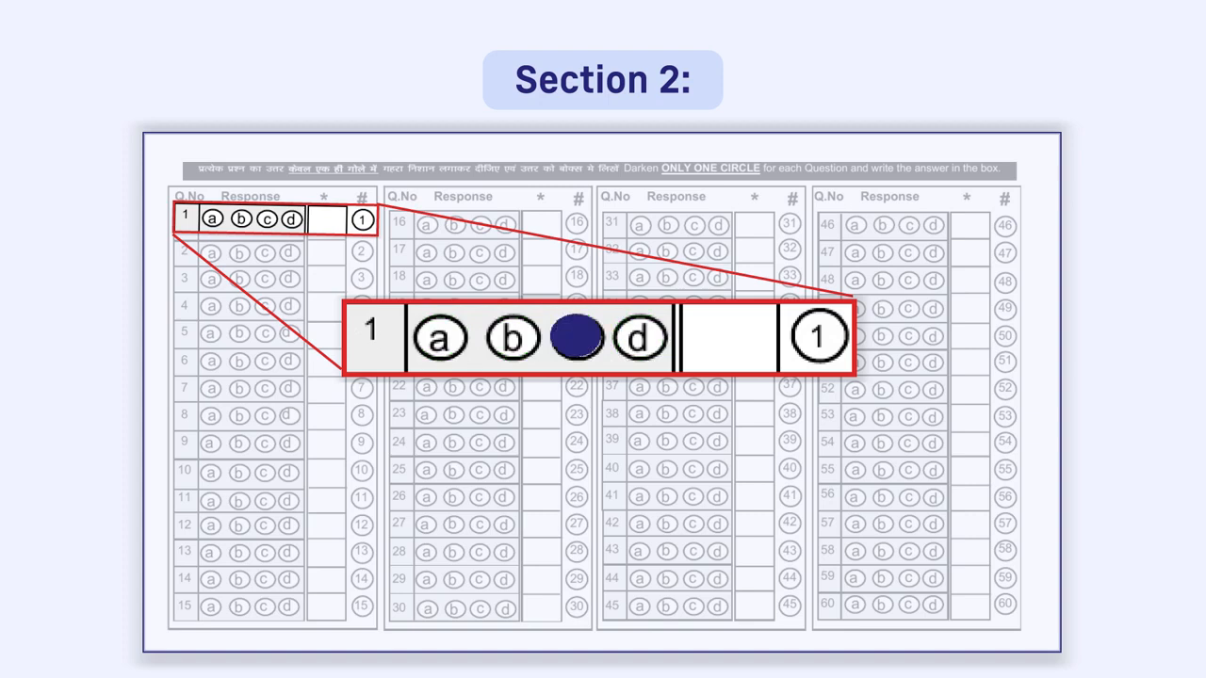
click(576, 337)
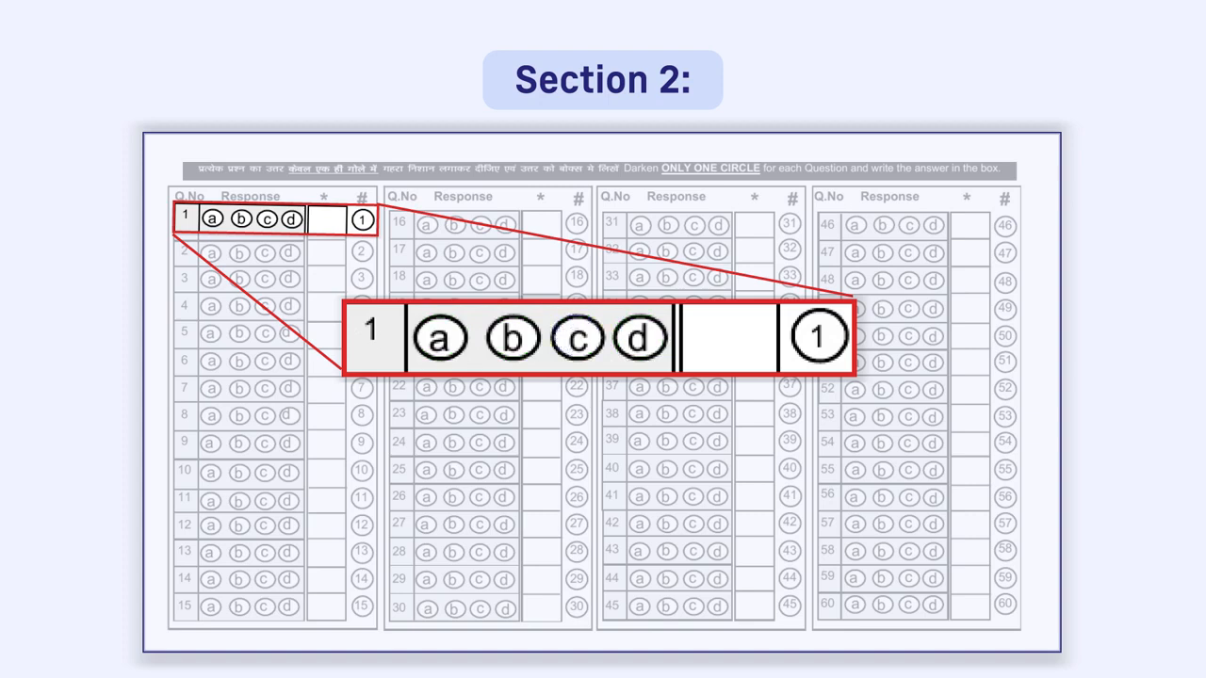
click(513, 337)
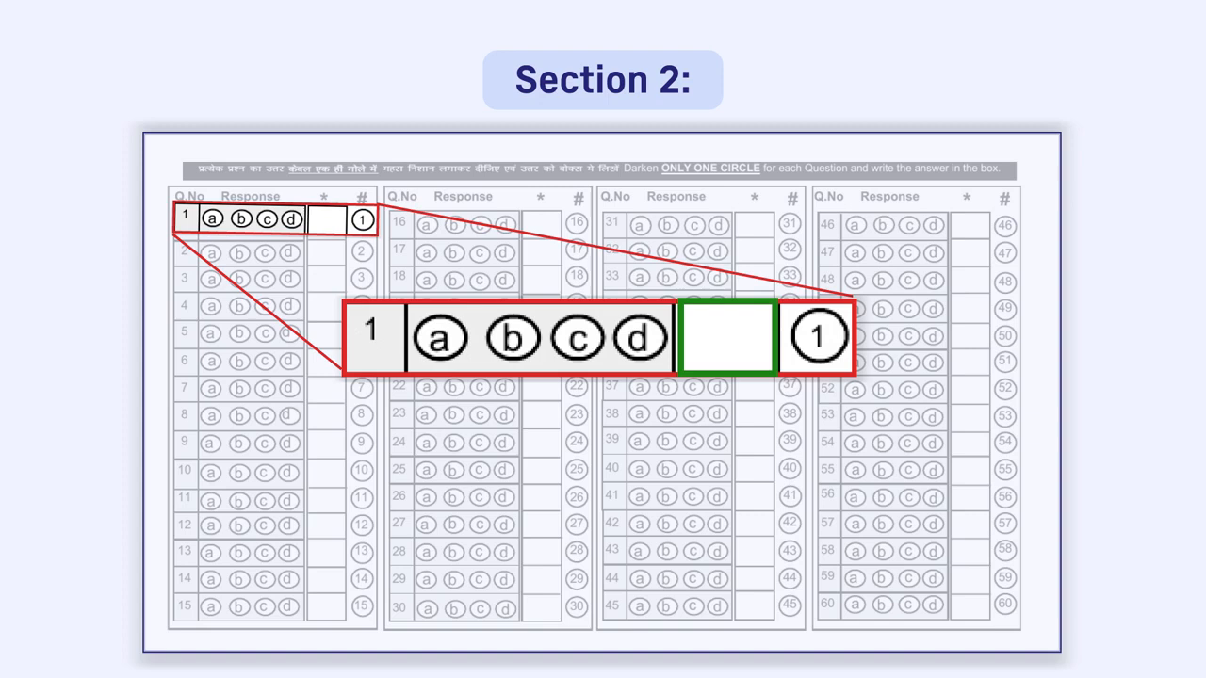
click(576, 337)
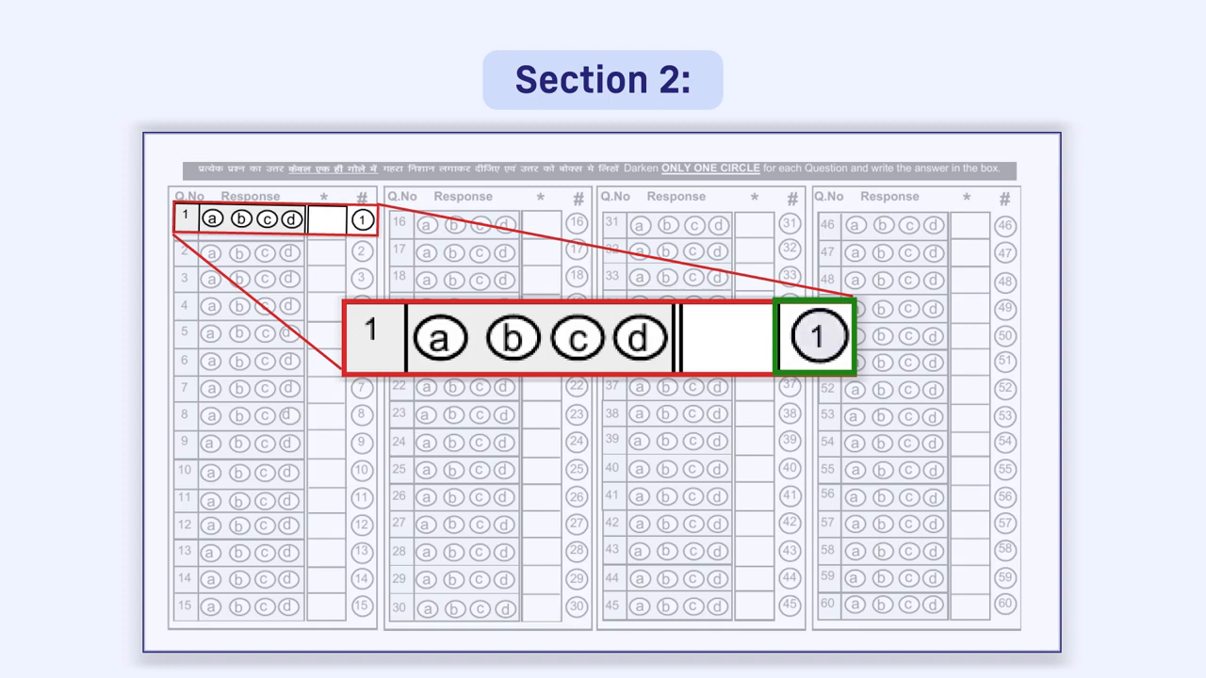
click(815, 335)
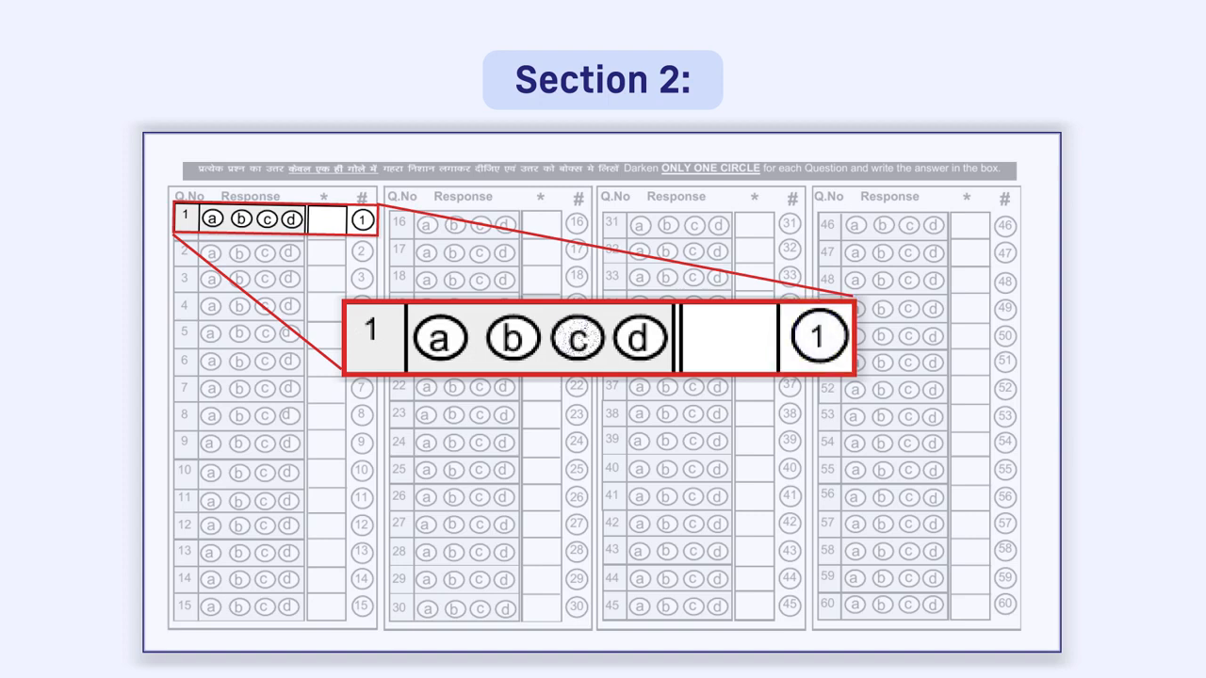
click(576, 337)
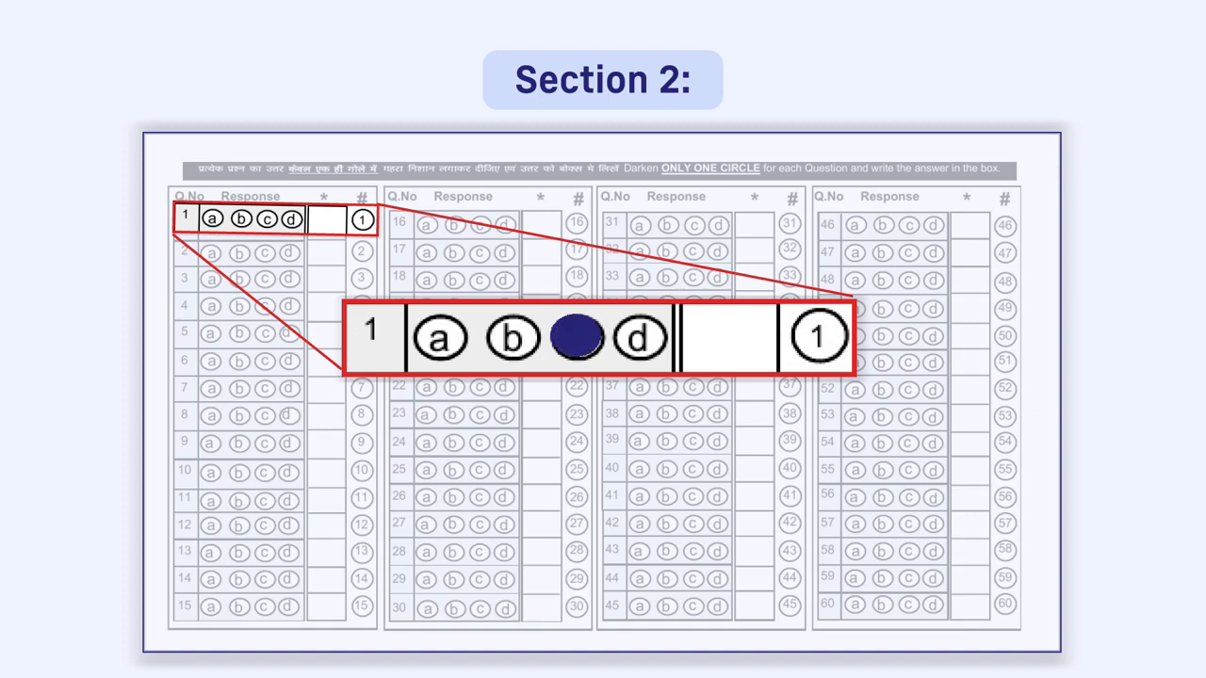
text(c)
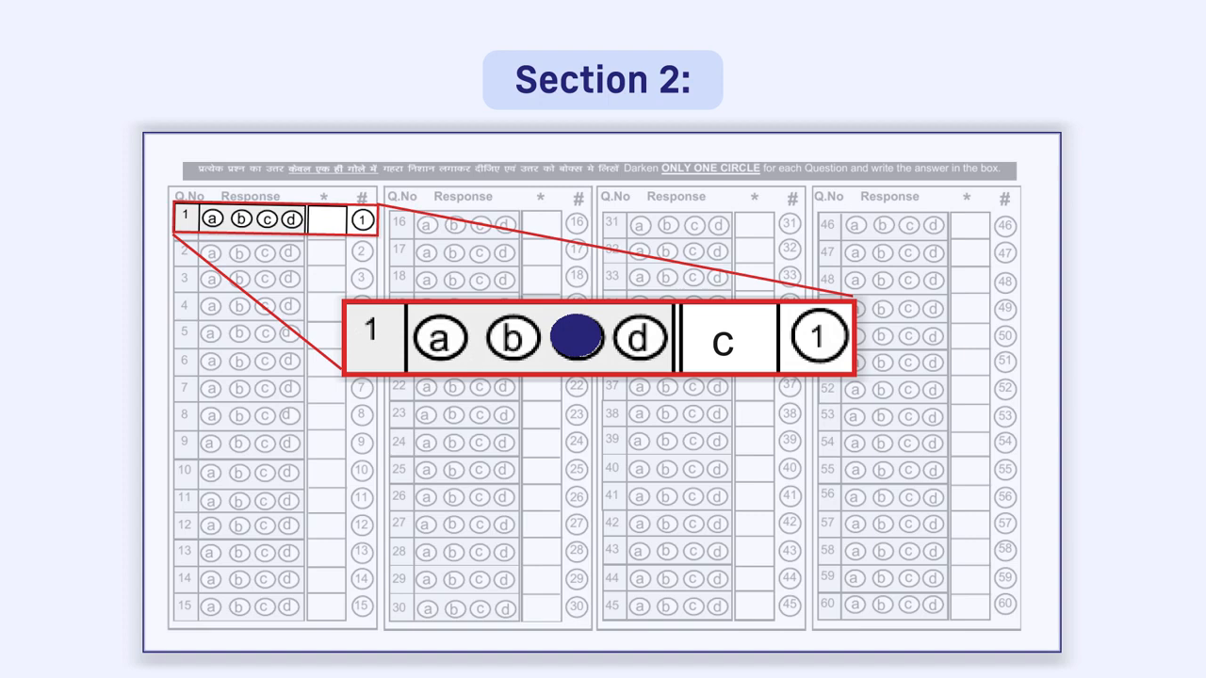
text(a)
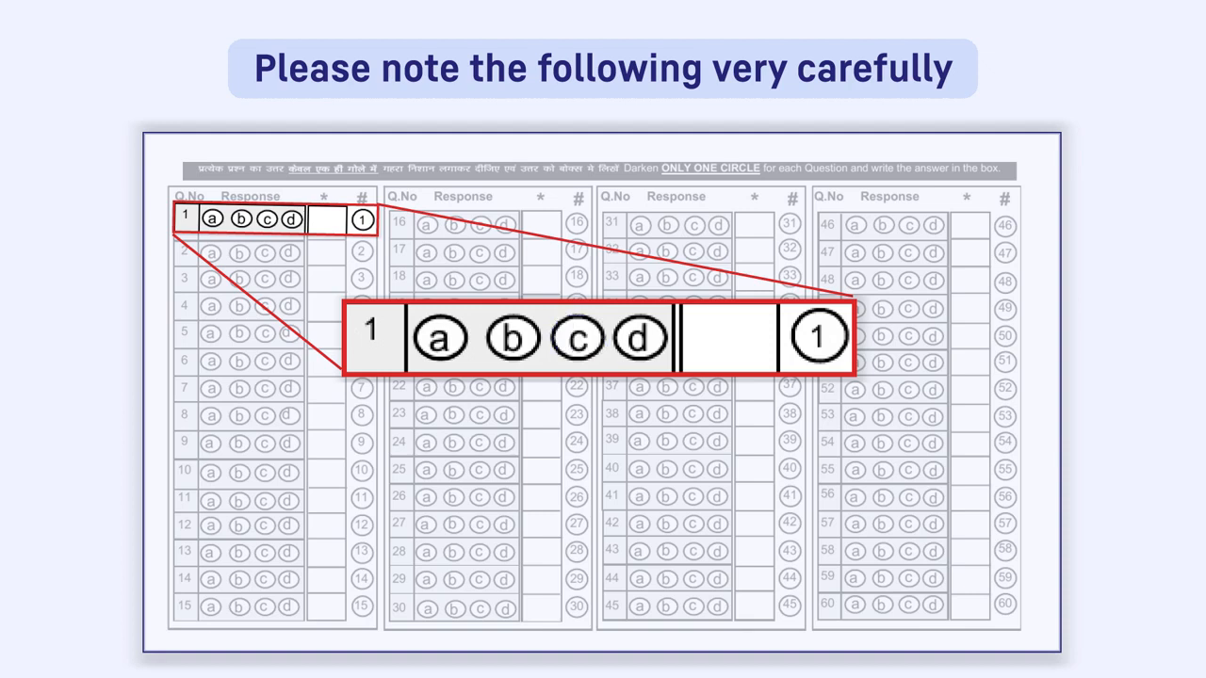
text(a)
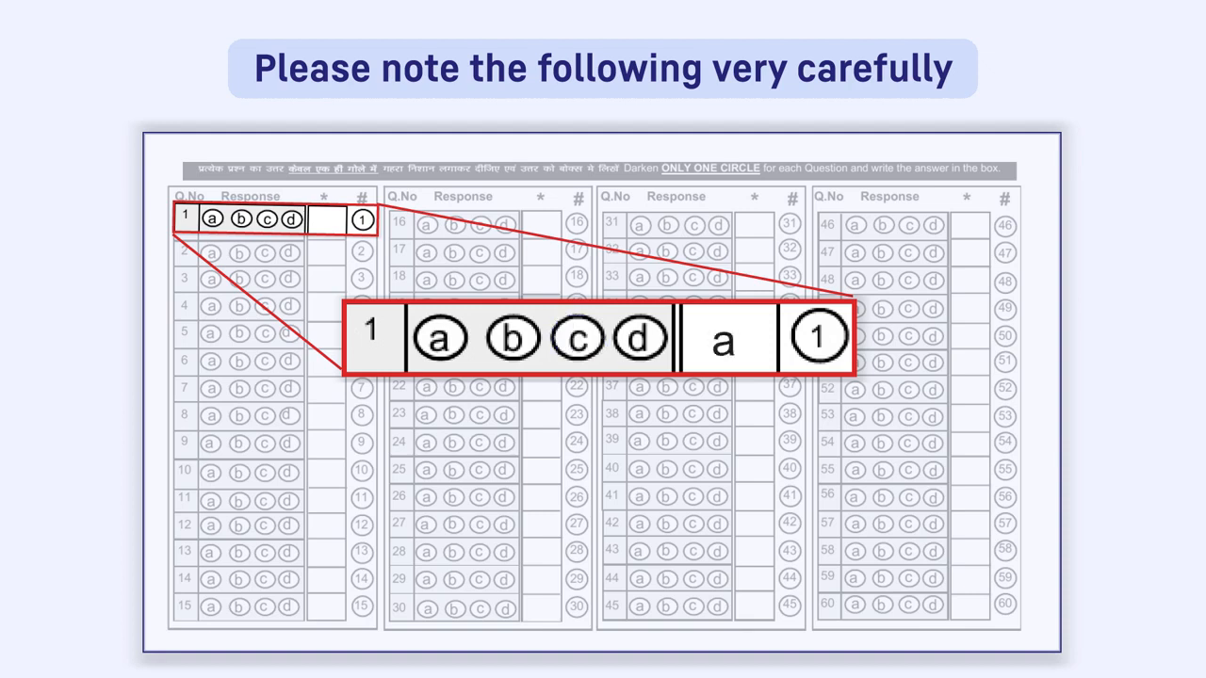